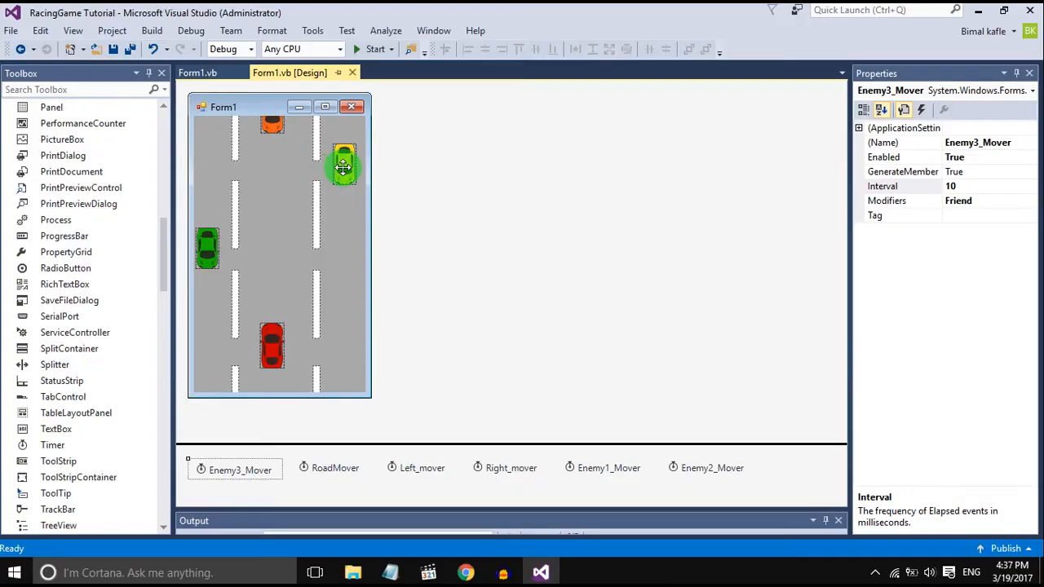
Check the green EnemyCar1's Location in the designer, then return to the Form1.vb code.
{"action": "left_click", "coordinate": [342, 159]}
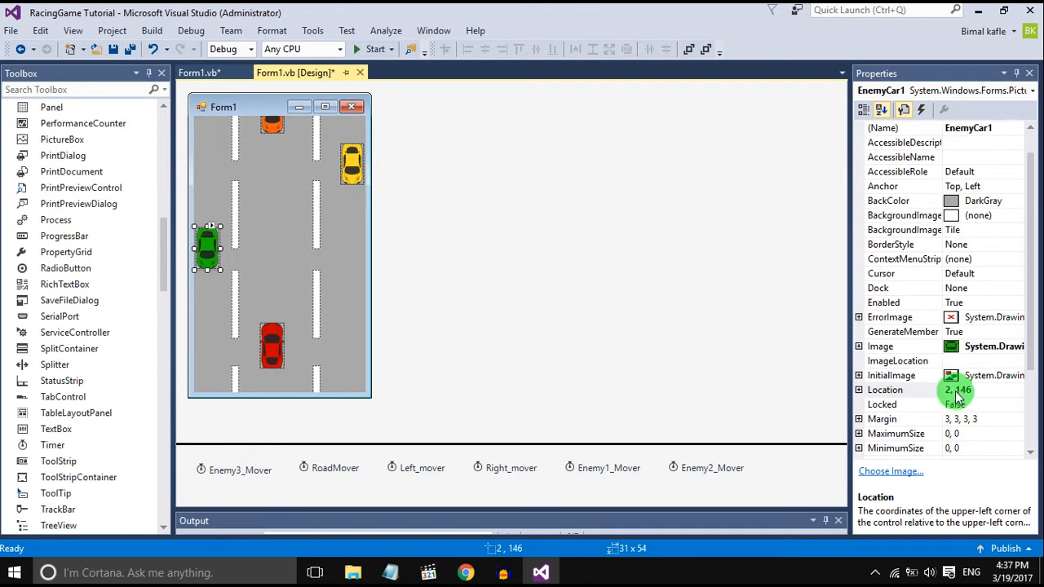
{"action": "left_click", "coordinate": [199, 72]}
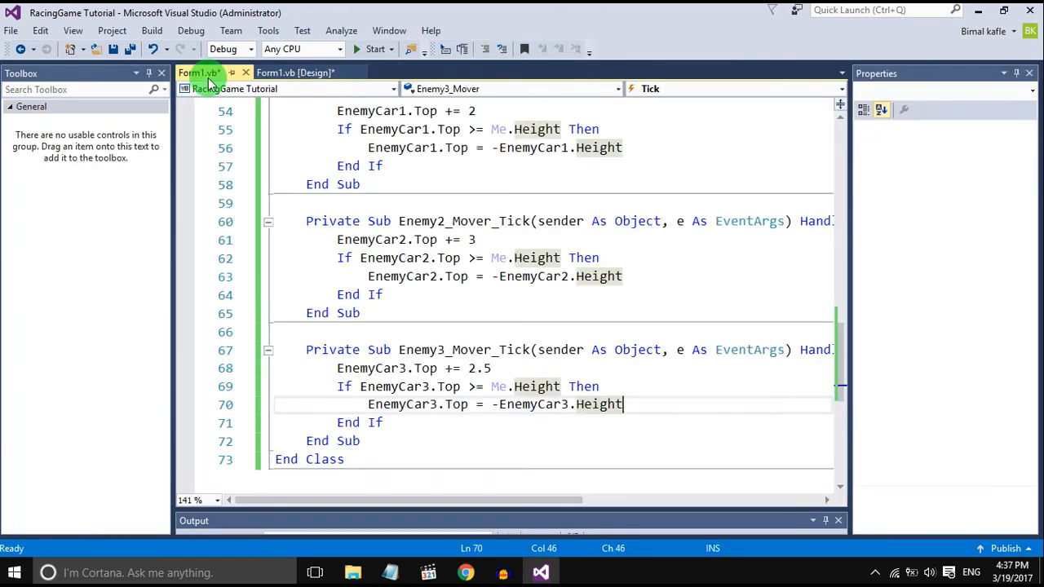
Change EnemyCar2's reset on line 63 to -CInt(Math.Ceiling(Rnd() * 150)) + EnemyCar2.Height.
{"action": "left_click", "coordinate": [602, 258]}
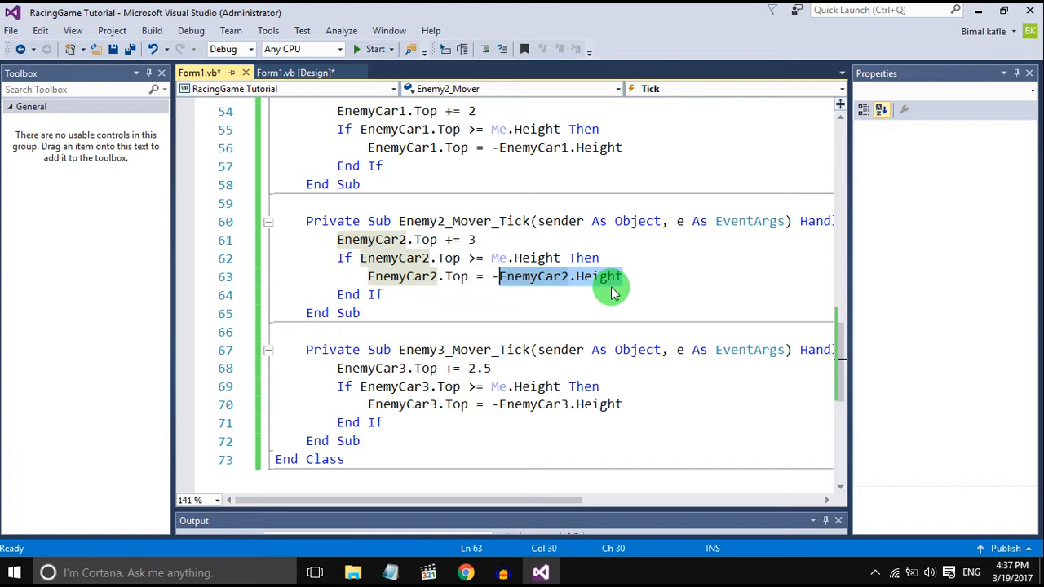
{"action": "type", "text": "CInt"}
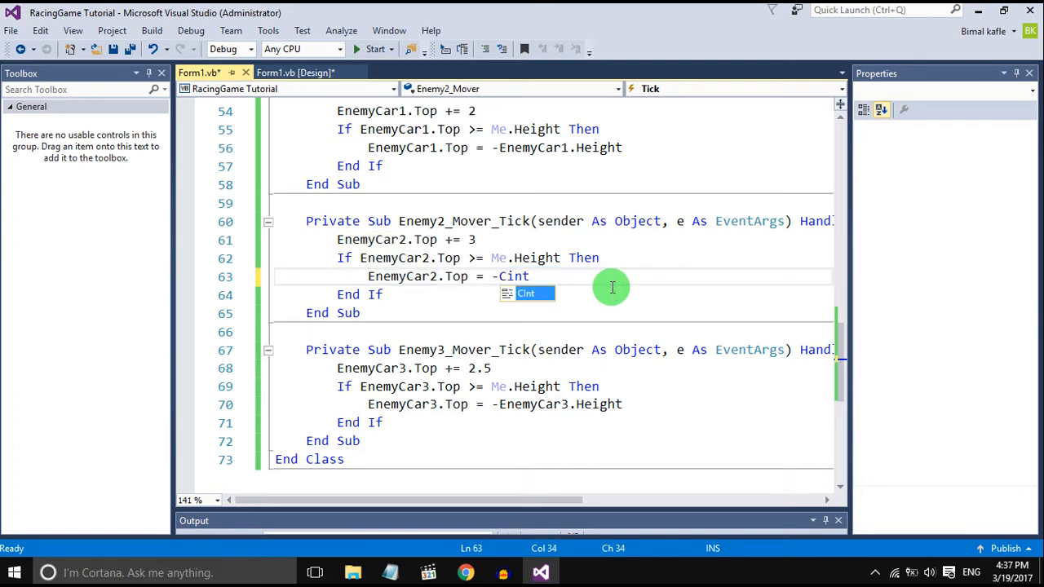
{"action": "type", "text": "(Math"}
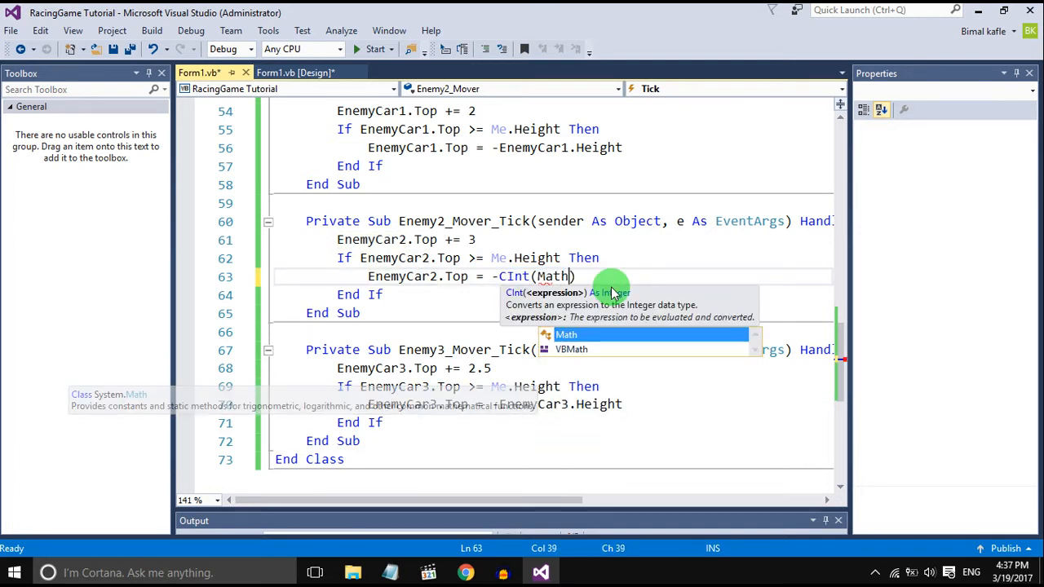
{"action": "type", "text": ".Ceiling (Rnd("}
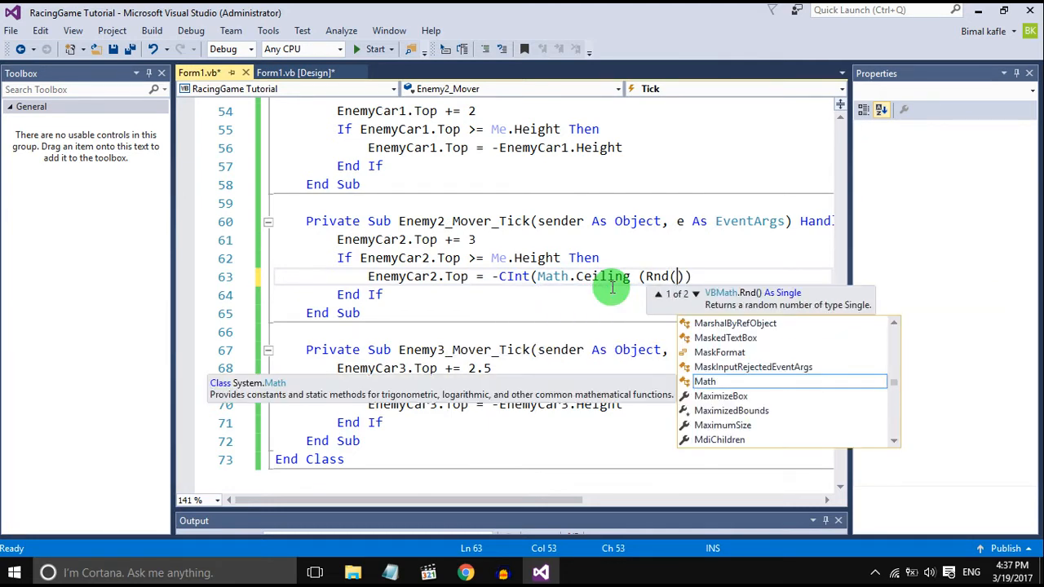
{"action": "type", "text": "*"}
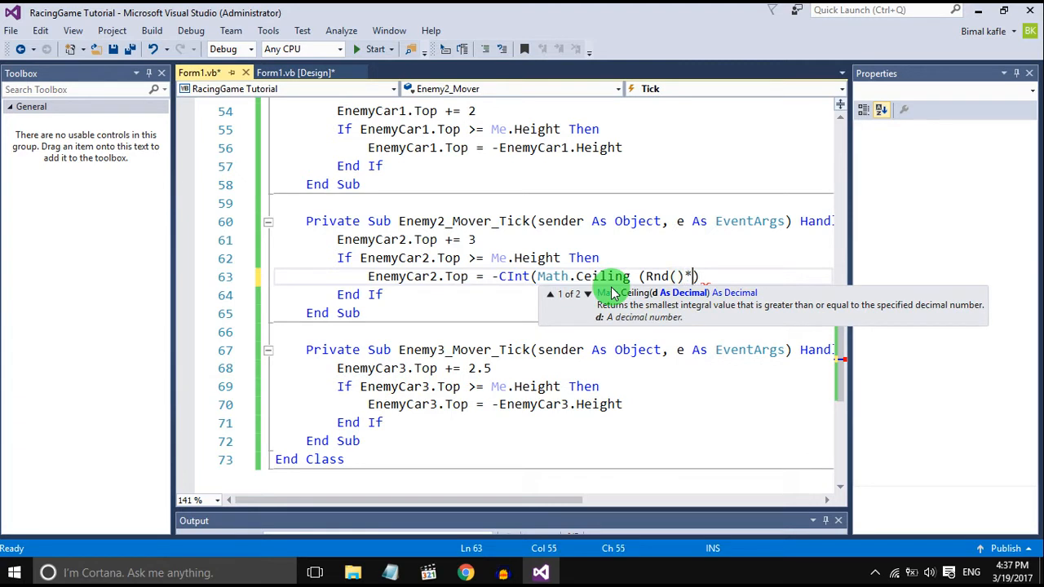
{"action": "type", "text": "150"}
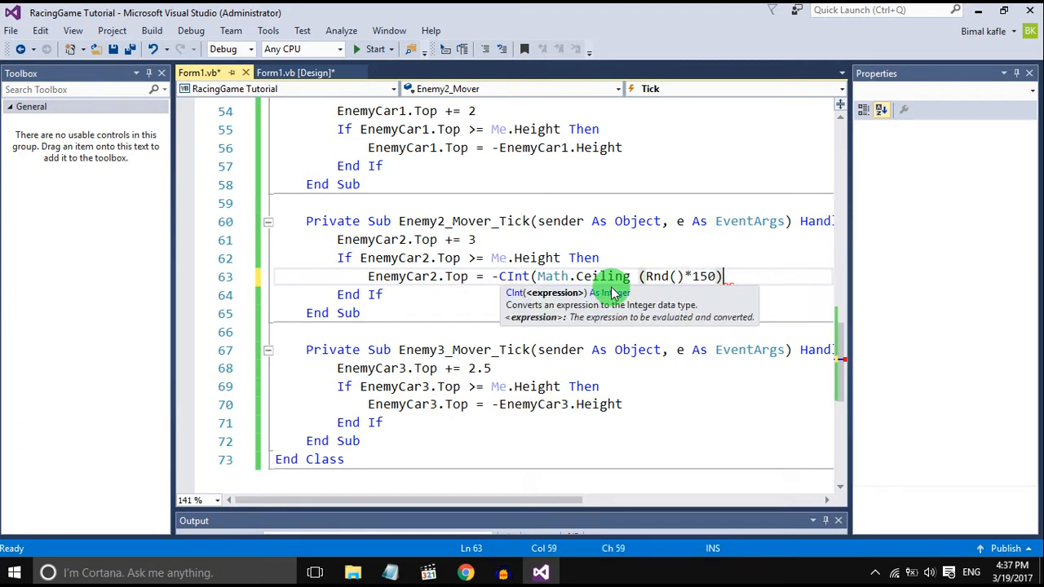
{"action": "type", "text": "+0"}
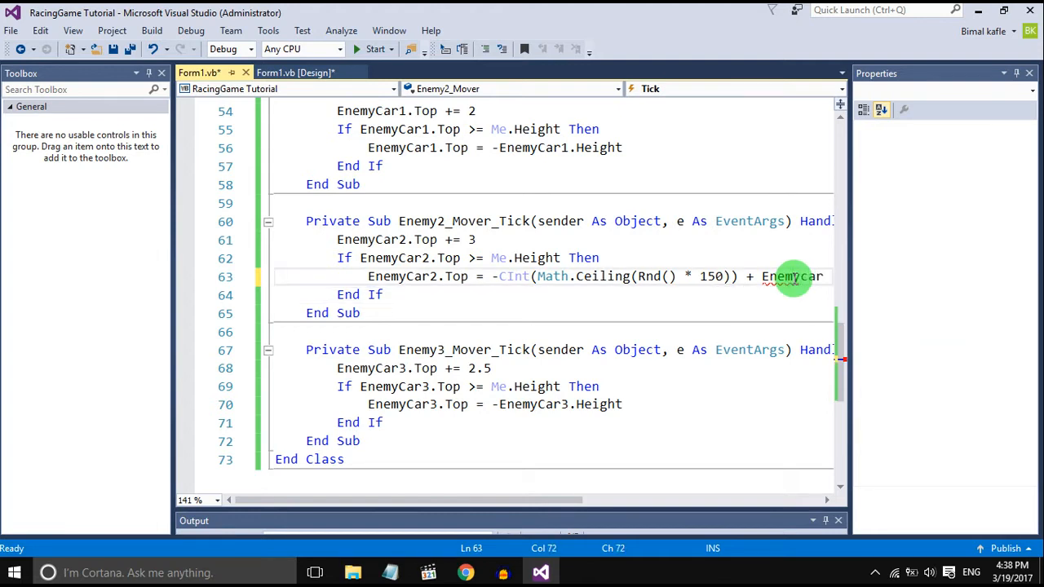
{"action": "type", "text": ".height"}
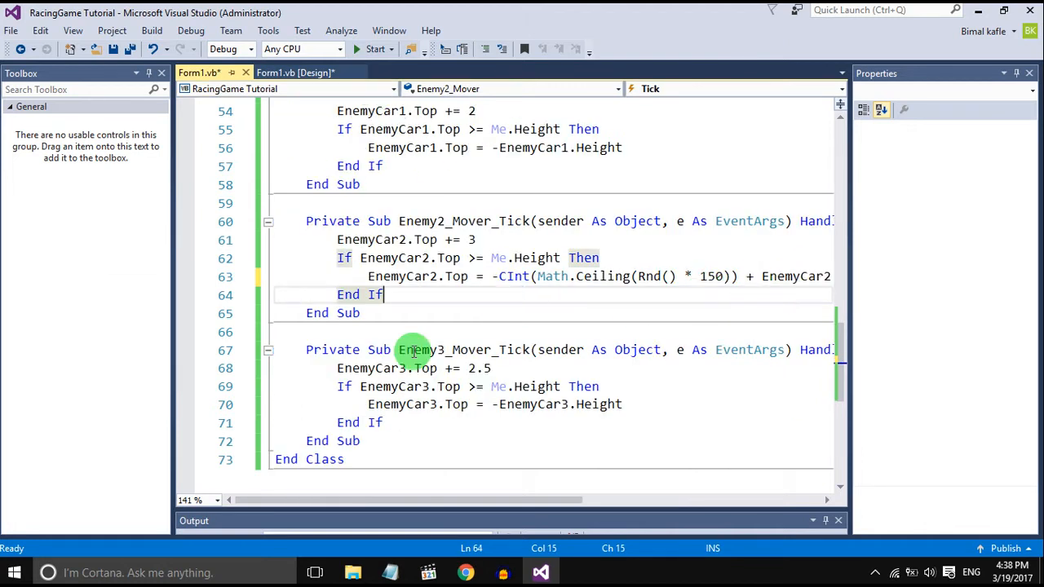
{"action": "scroll", "scroll_direction": "right", "scroll_amount": 3}
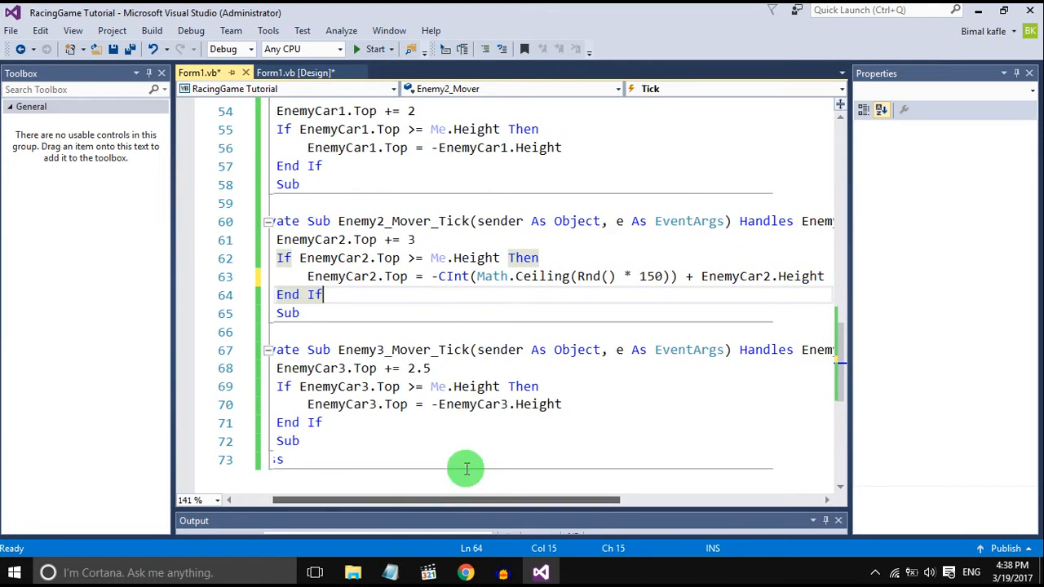
{"action": "mouse_move", "coordinate": [447, 277]}
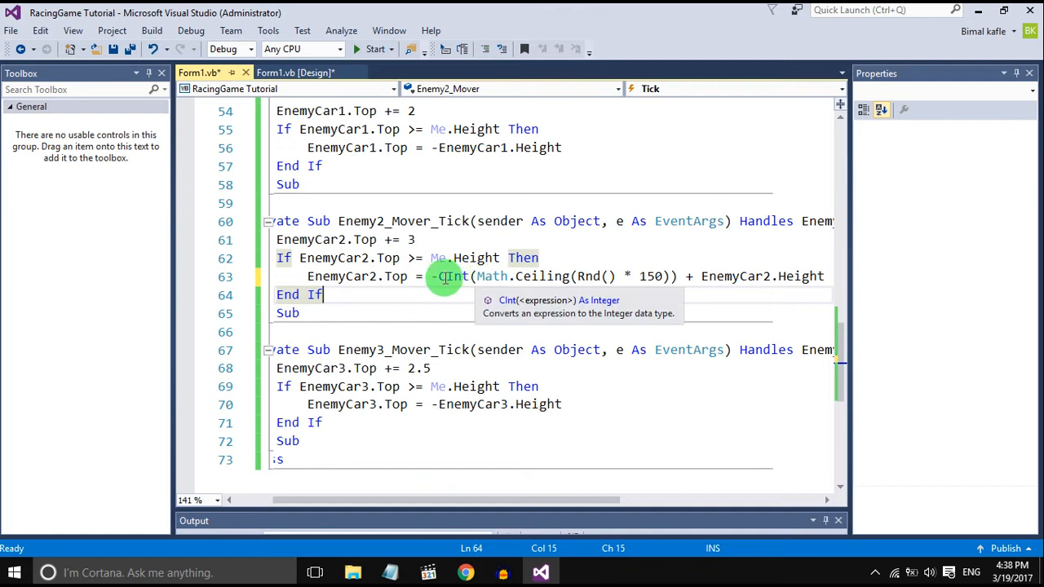
Wrap EnemyCar2's Top expression in -( ) and add EnemyCar2.Left = CInt(Math.Ceiling(Rnd() * 50)) + 0.
{"action": "type", "text": "("}
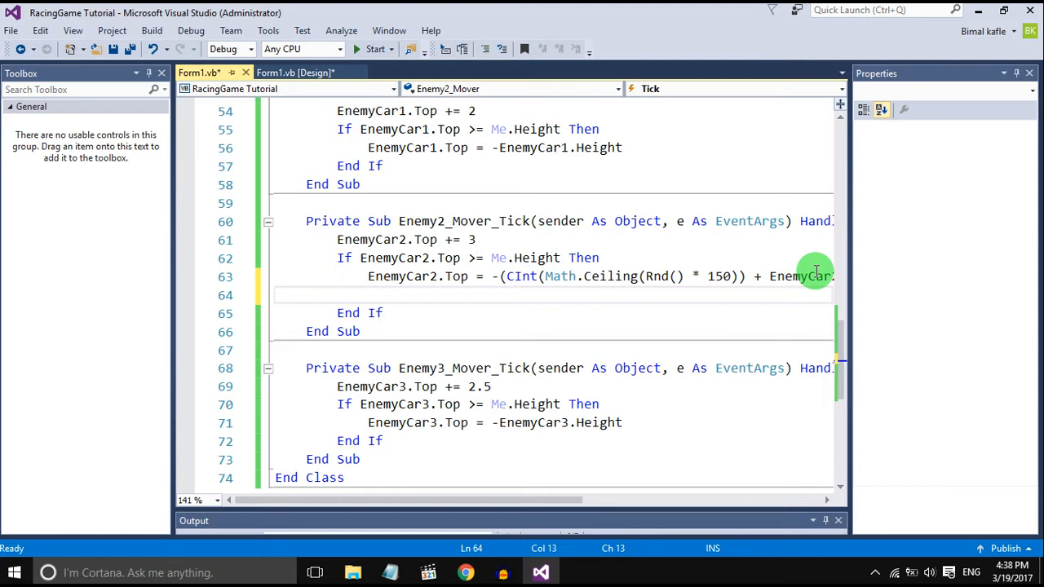
{"action": "type", "text": "EnemyCar2.Left="}
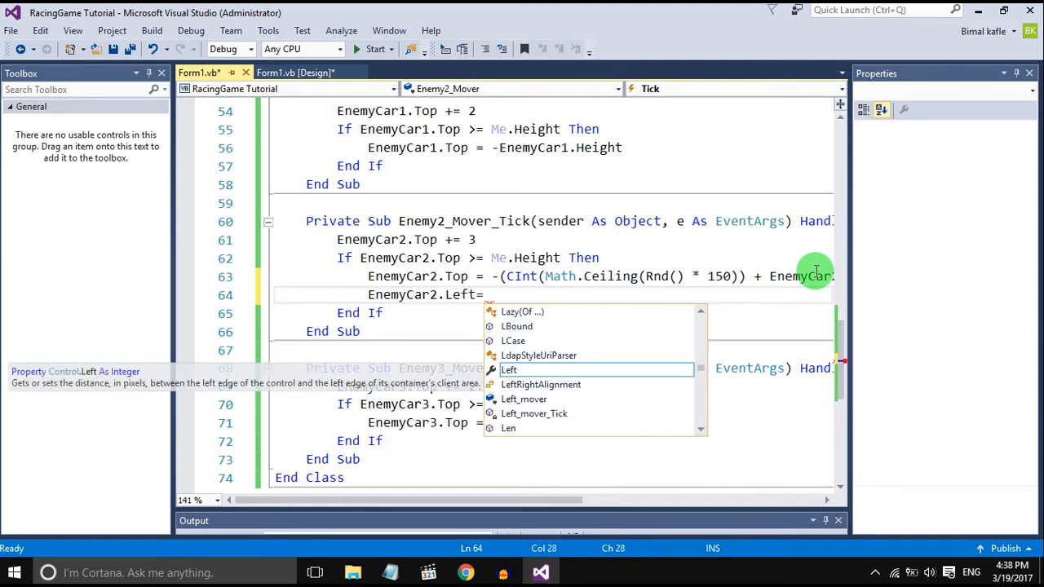
{"action": "type", "text": "CInt(M"}
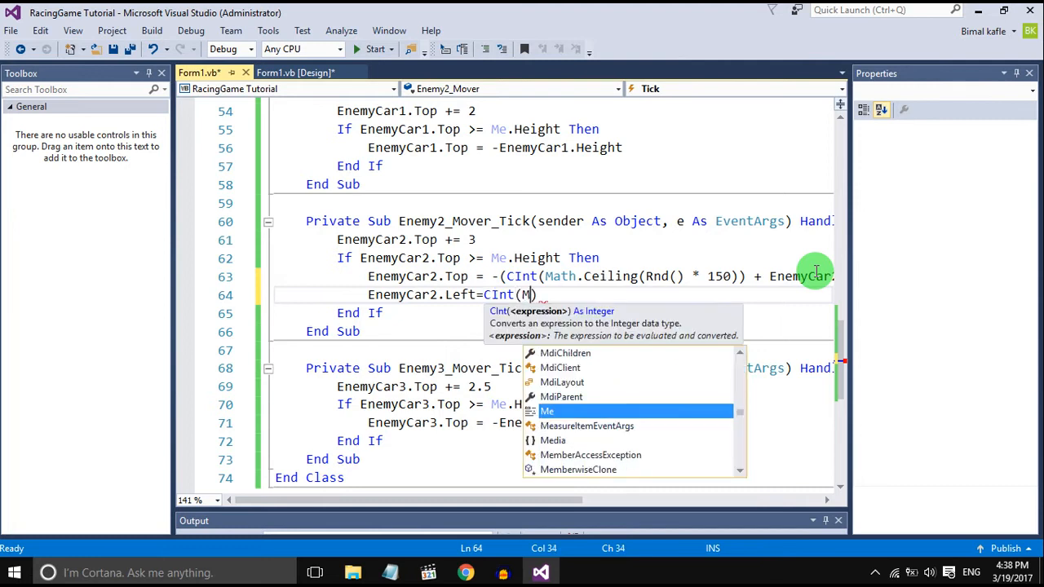
{"action": "type", "text": "ath.ce"}
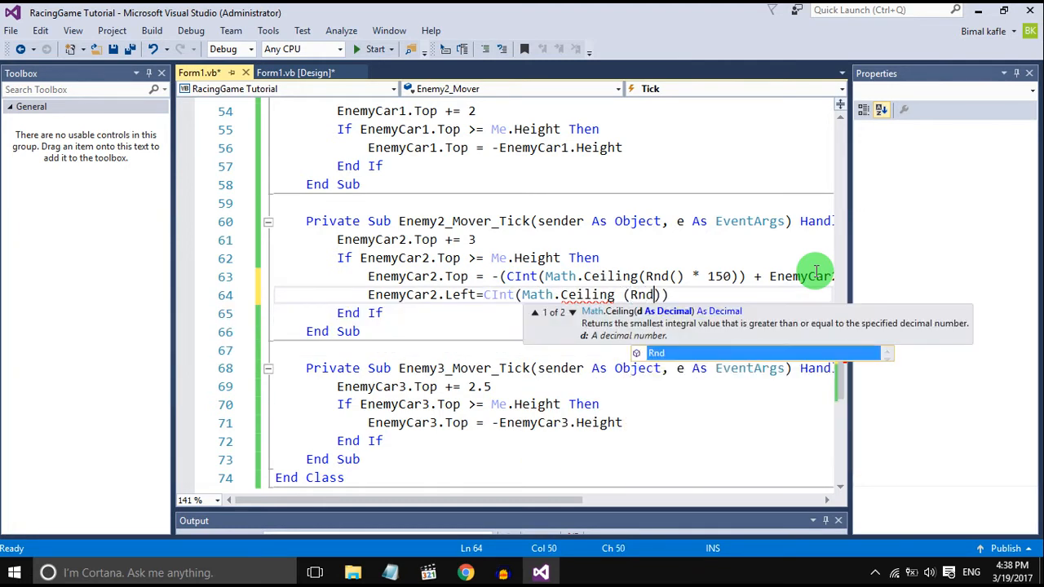
{"action": "type", "text": "()"}
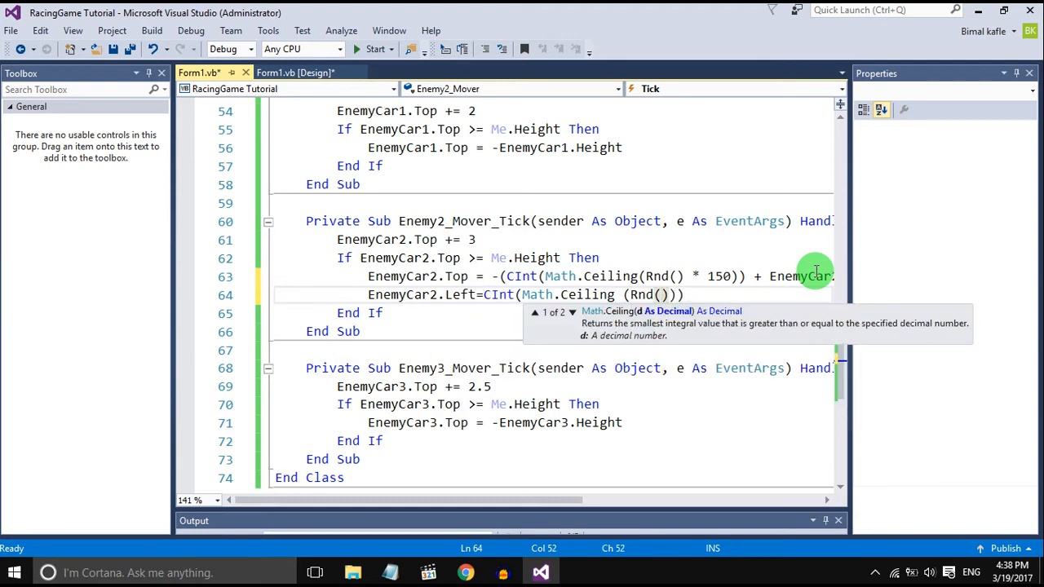
{"action": "type", "text": "*"}
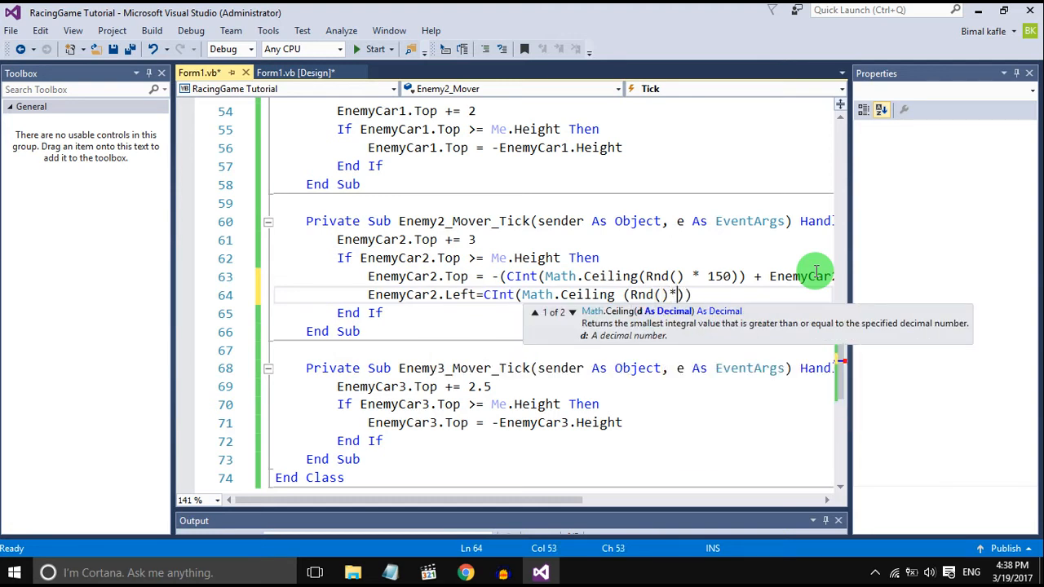
{"action": "type", "text": "50"}
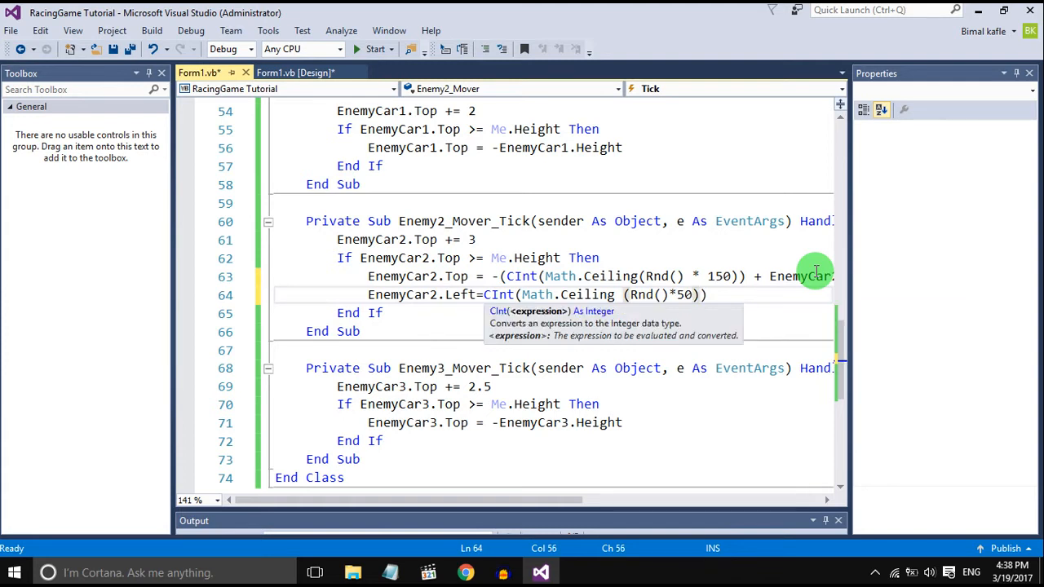
{"action": "type", "text": "+0"}
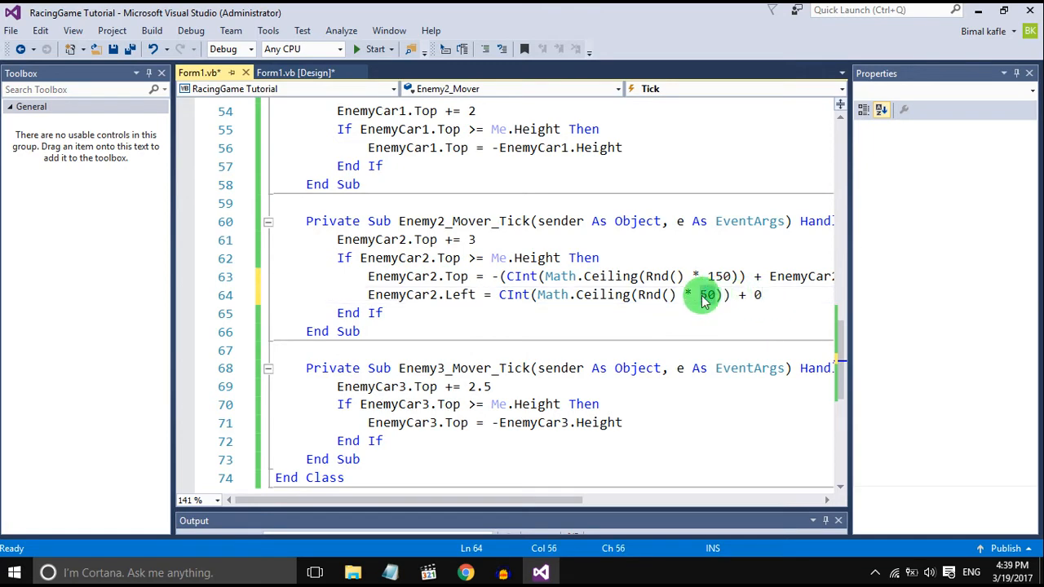
Select the code to change the second car's horizontal random range.
{"action": "left_click", "coordinate": [293, 73]}
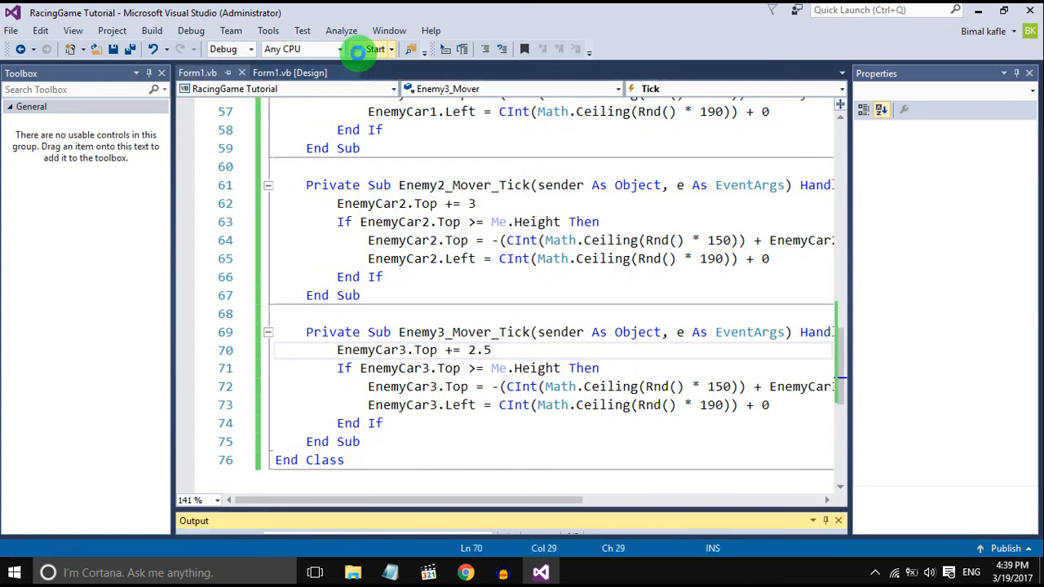
{"action": "left_click", "coordinate": [375, 49]}
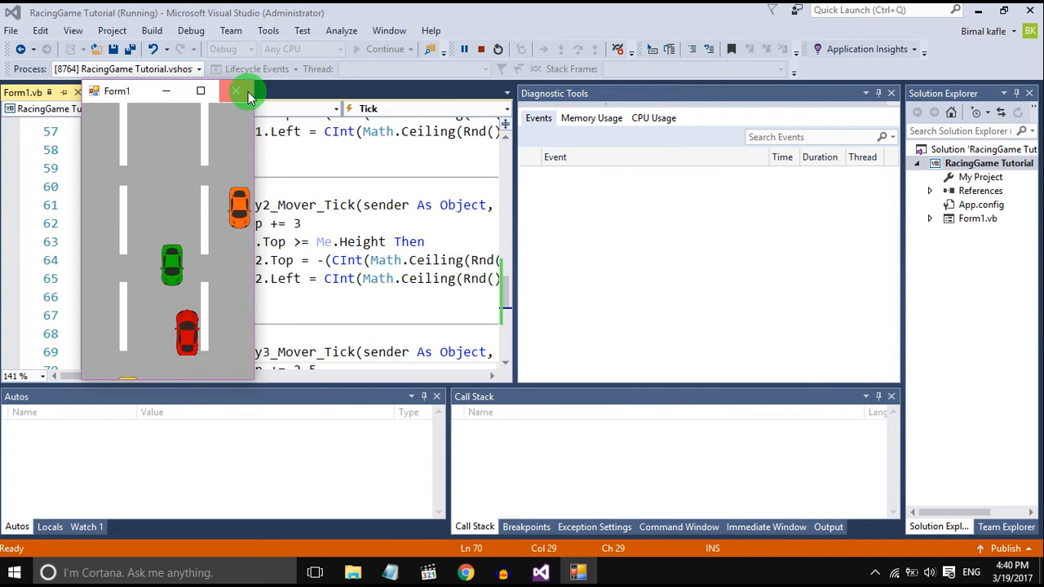
{"action": "left_click", "coordinate": [236, 90]}
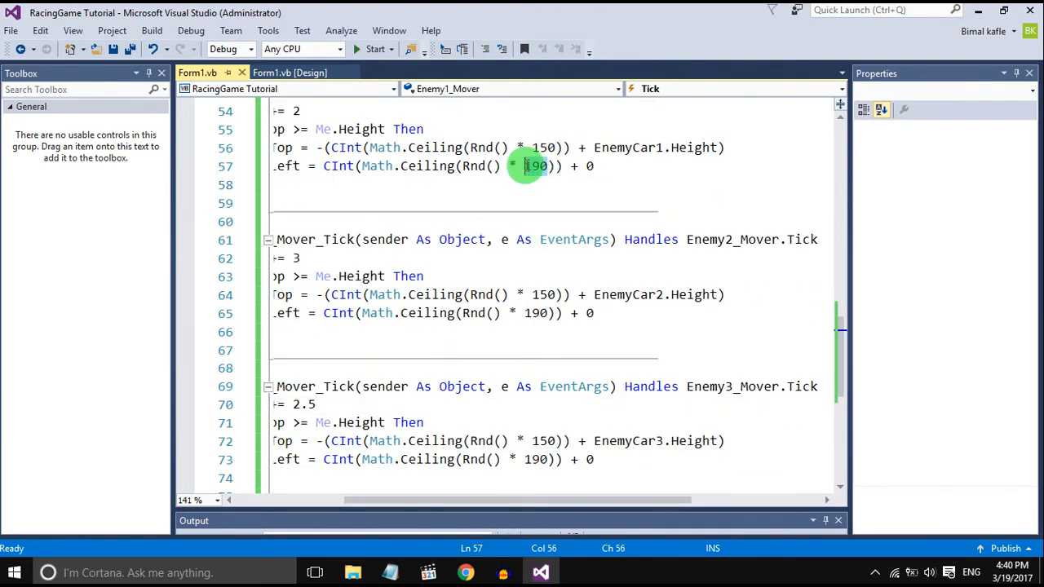
Set lane-specific Left ranges (Rnd*50+0, Rnd*50+100, Rnd*40+150) and run the game to test.
{"action": "type", "text": "150"}
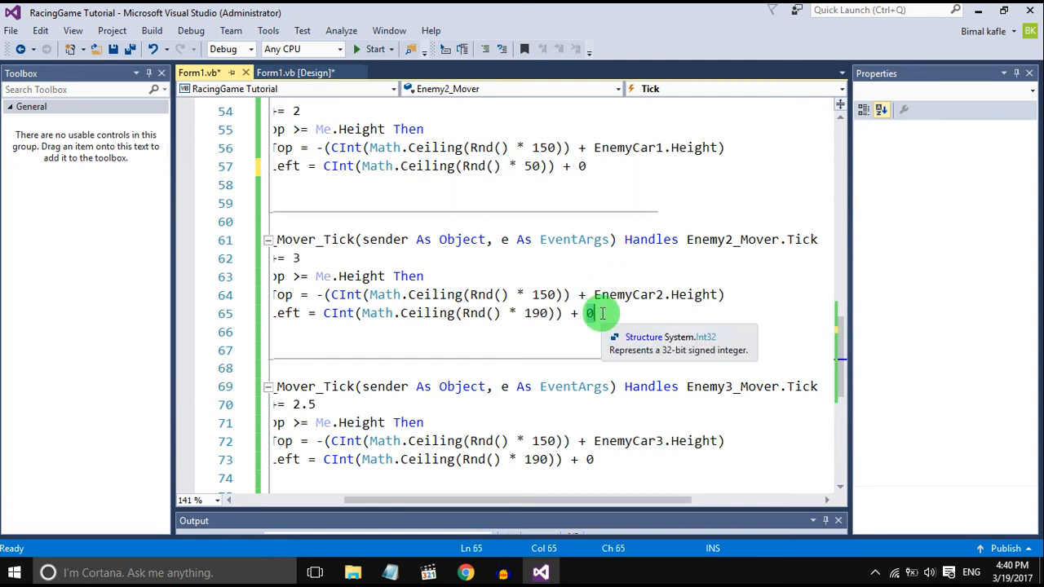
{"action": "mouse_move", "coordinate": [528, 314]}
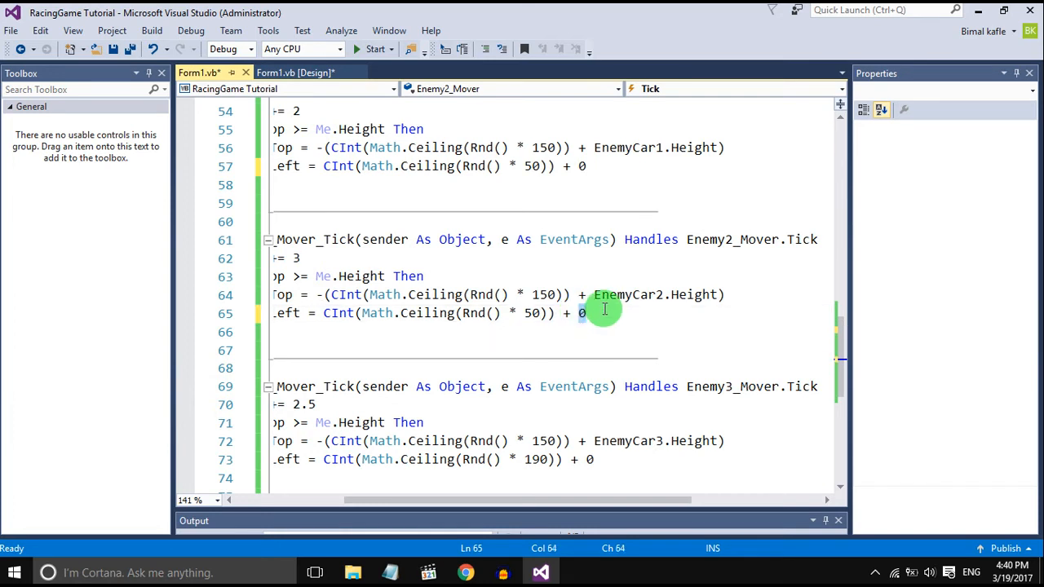
{"action": "type", "text": "100"}
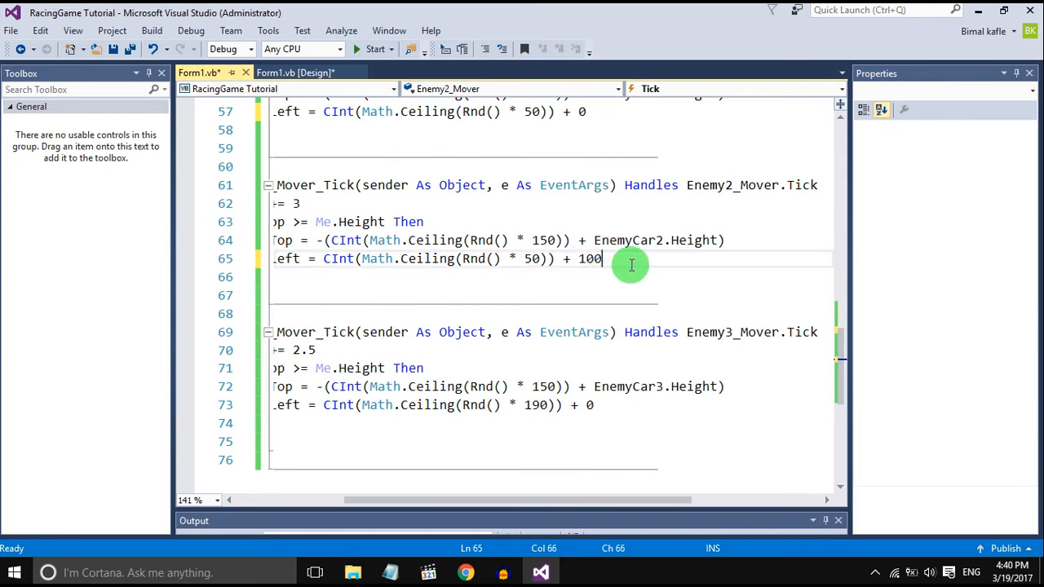
{"action": "mouse_move", "coordinate": [538, 258]}
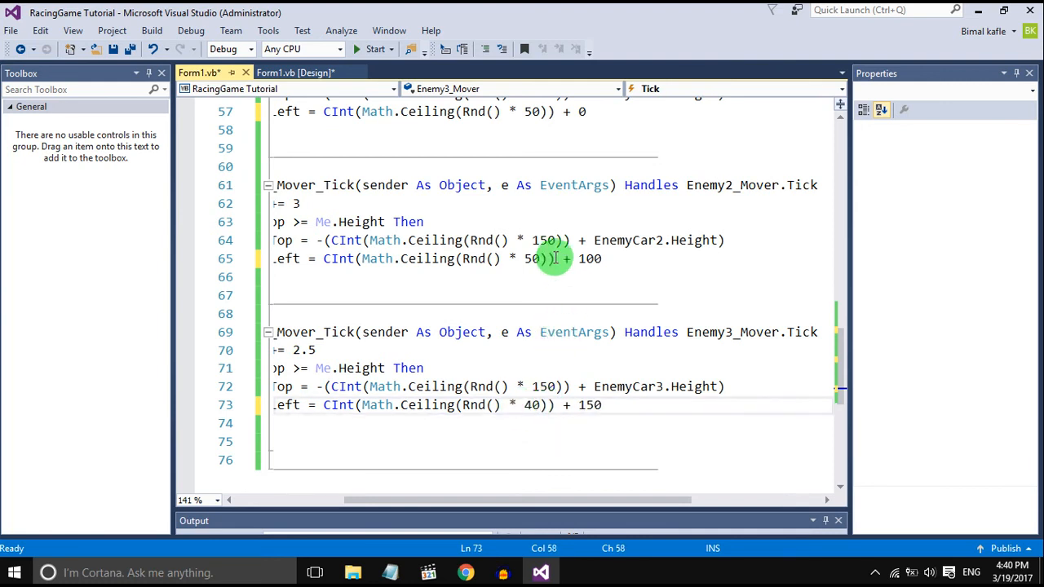
{"action": "left_click", "coordinate": [375, 49]}
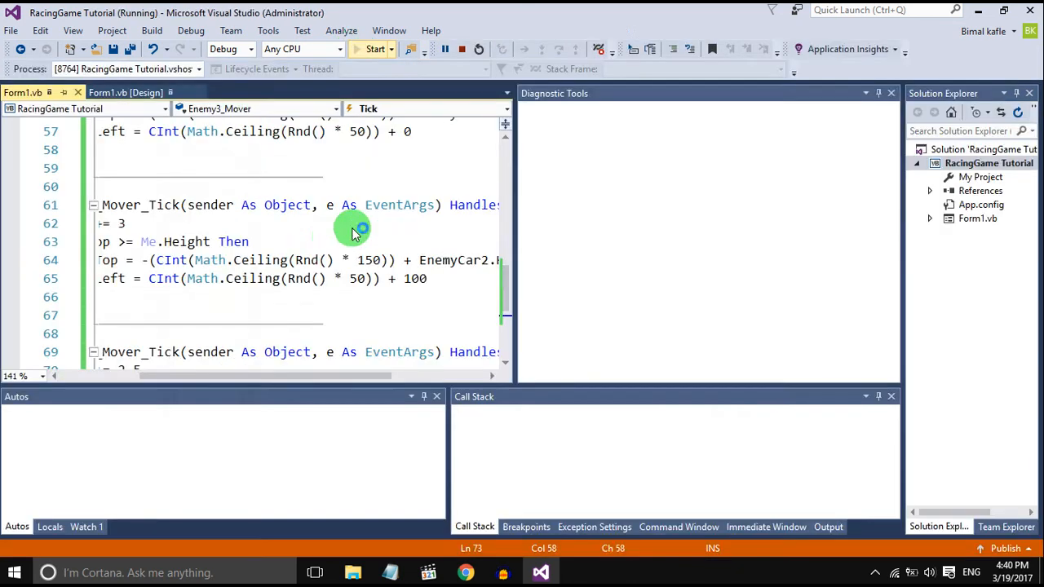
{"action": "left_click", "coordinate": [375, 49]}
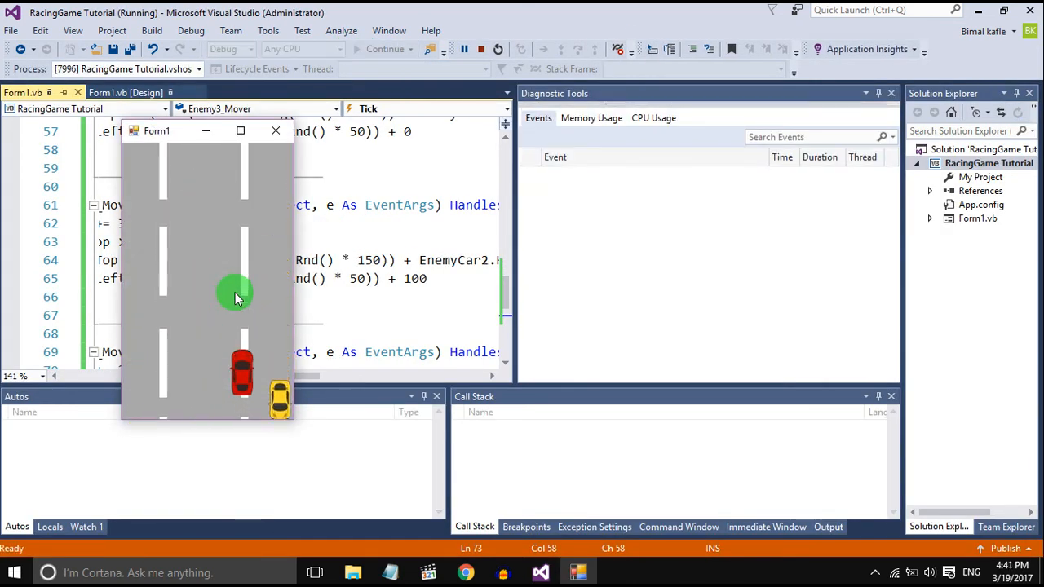